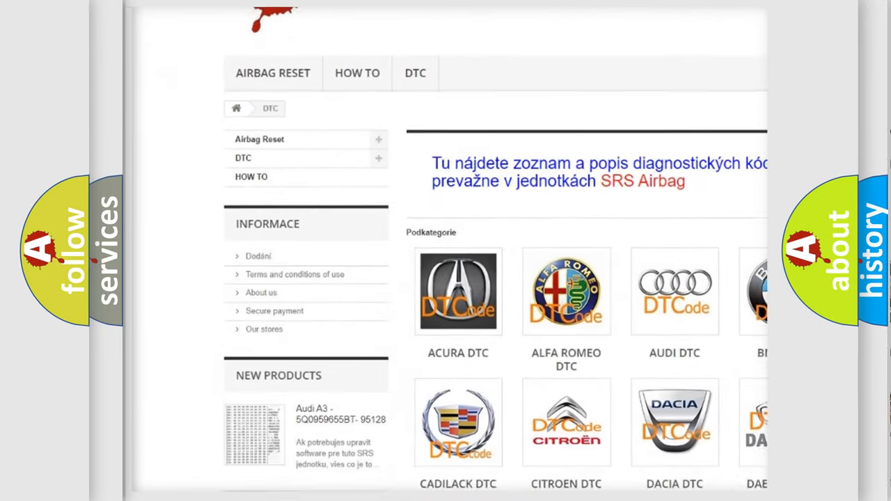
{"action": "scroll", "scroll_direction": "down", "scroll_amount": 3}
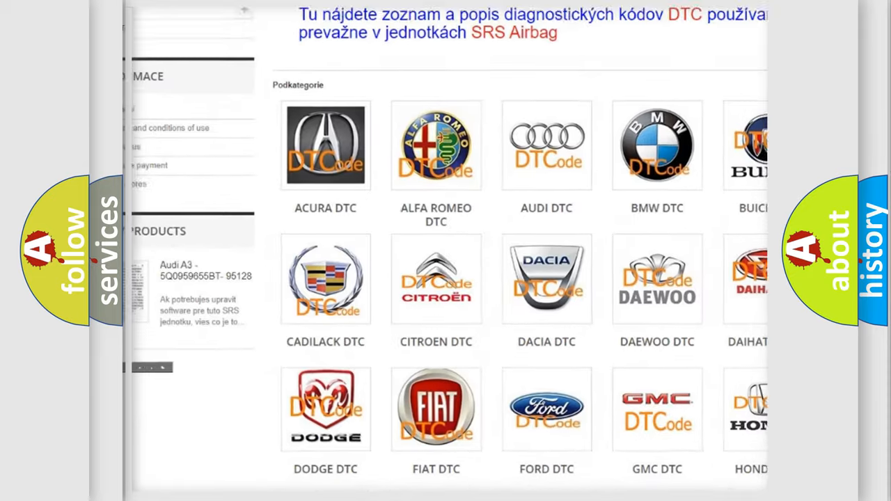
{"action": "scroll", "scroll_direction": "down", "scroll_amount": 3}
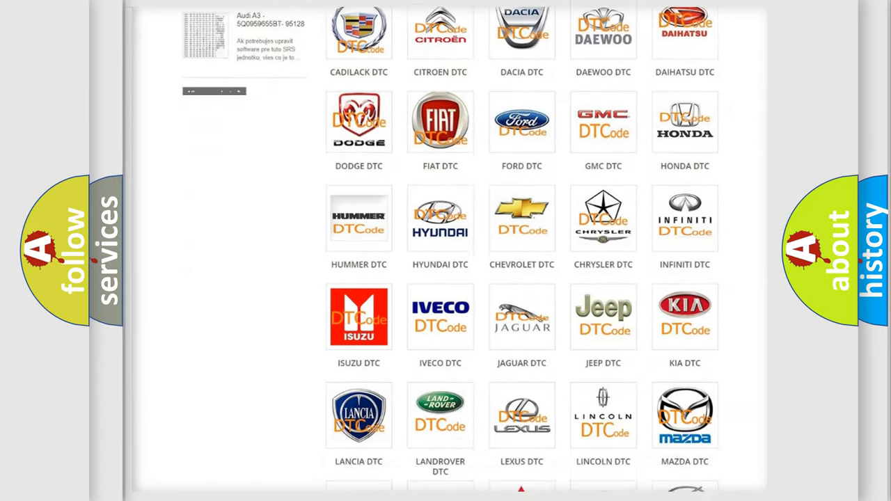
{"action": "scroll", "scroll_direction": "down", "scroll_amount": 3}
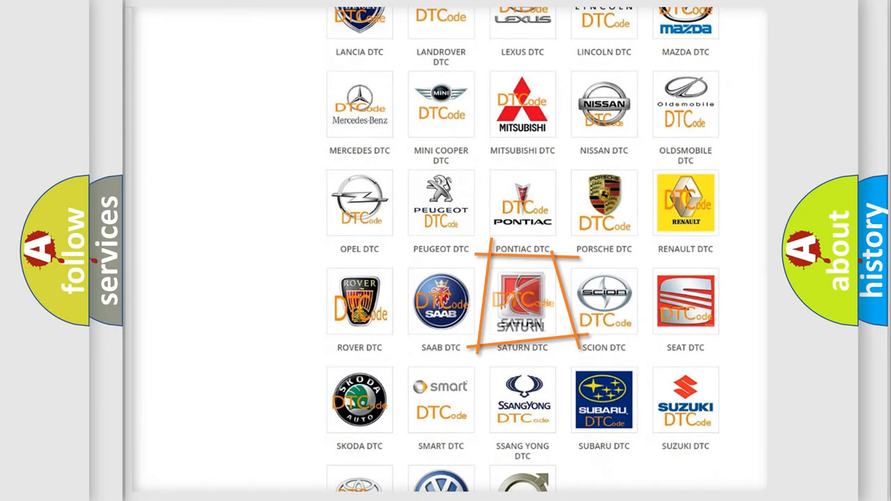